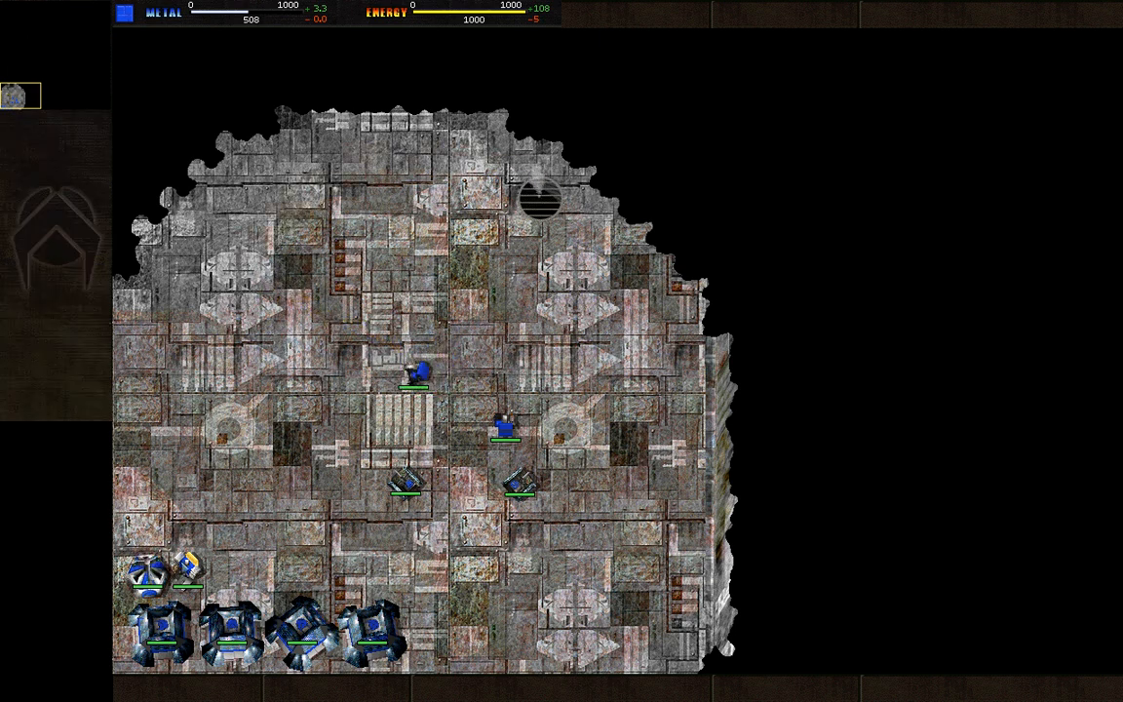
Select the lower-left construction unit and display its buildable structures in the command panel
{"action": "left_click", "coordinate": [152, 575]}
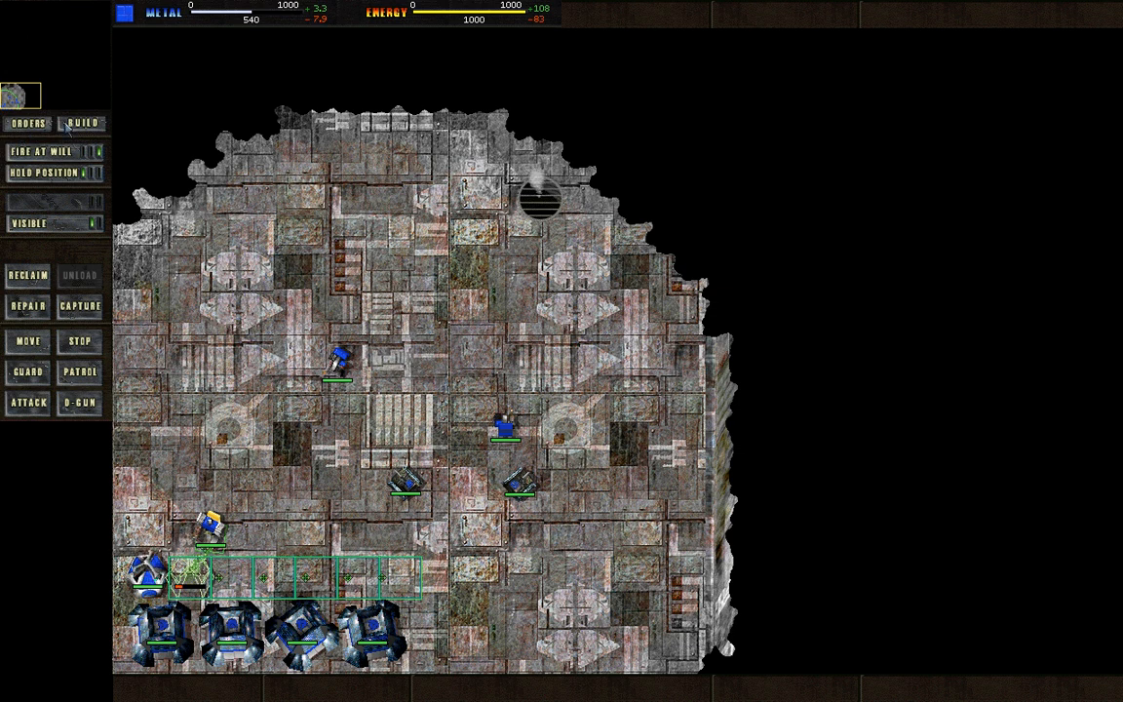
{"action": "left_click", "coordinate": [82, 120]}
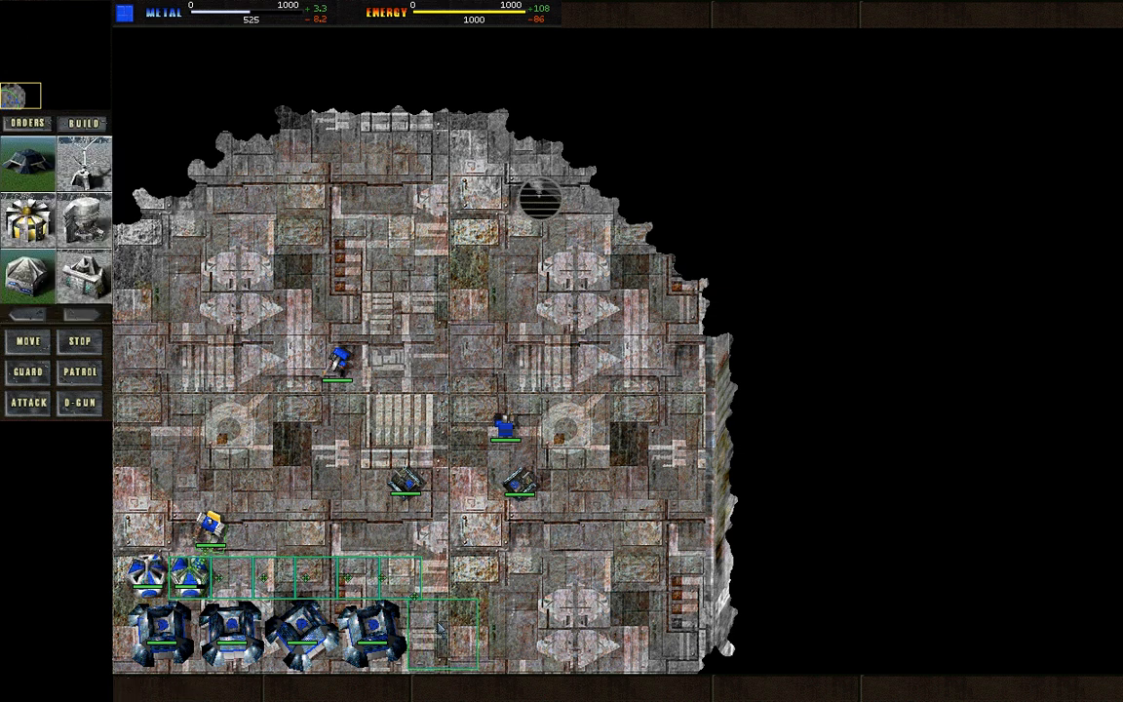